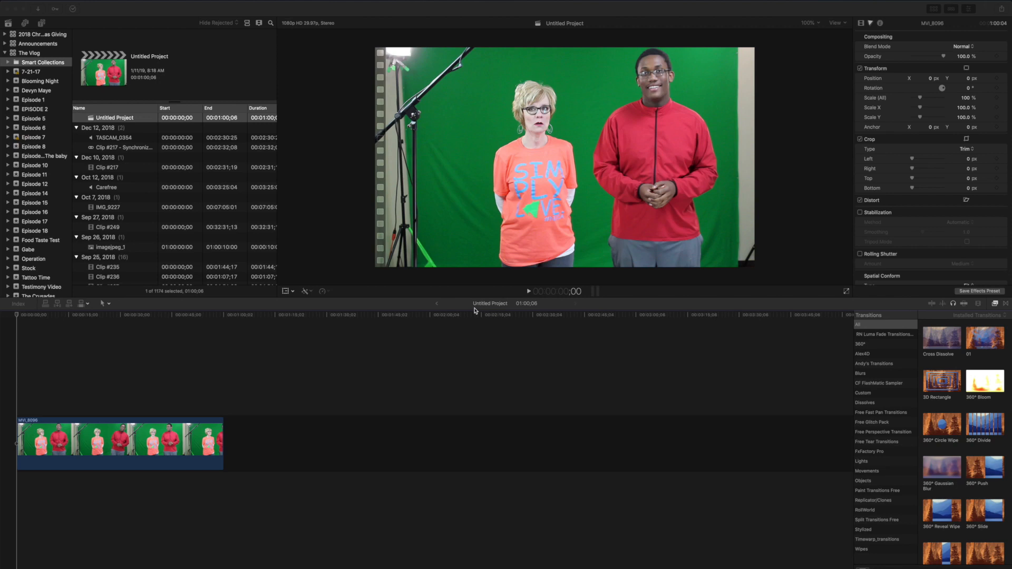
pyautogui.moveTo(488, 299)
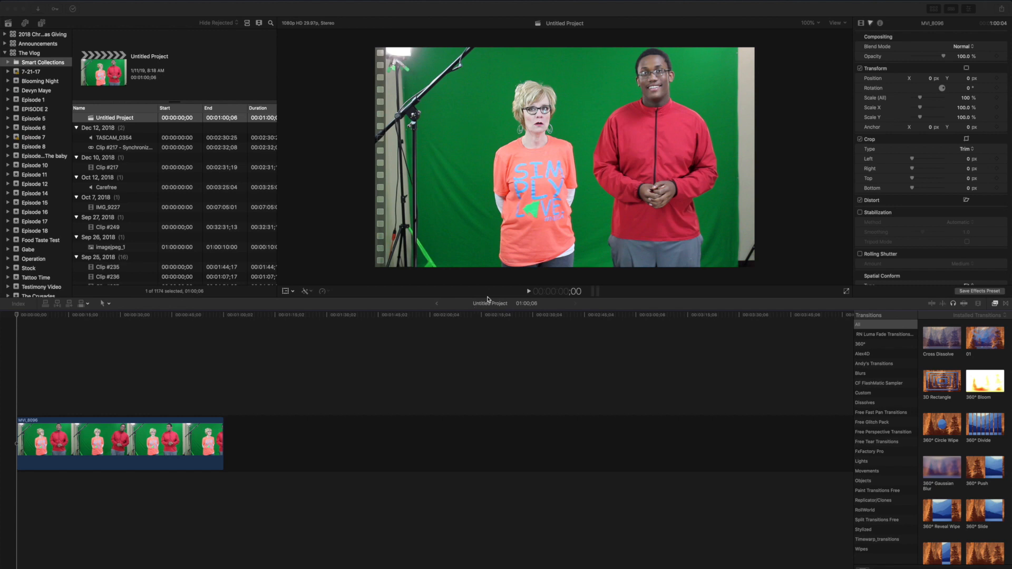
pyautogui.moveTo(542, 209)
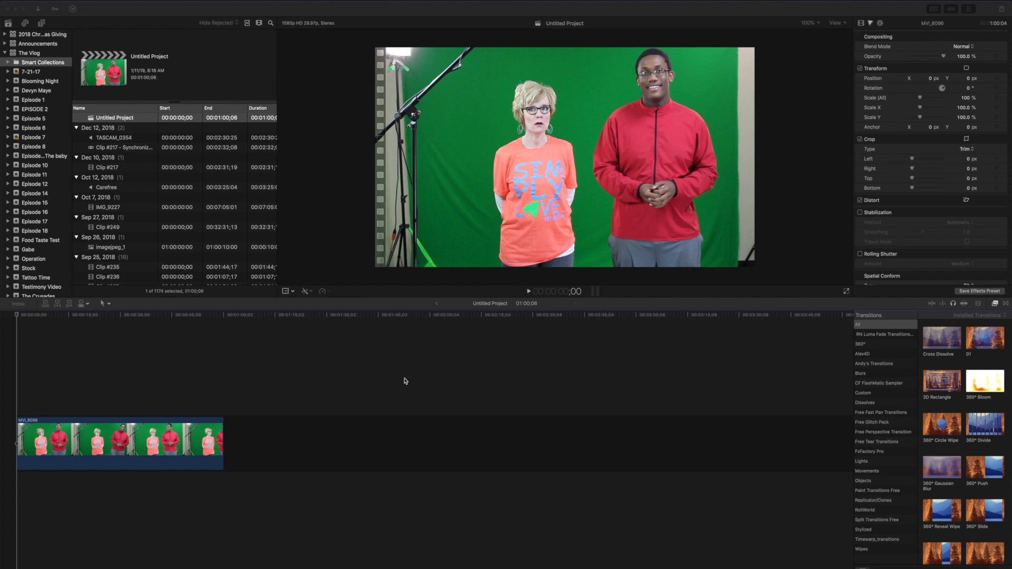
# Duplicate the green-screen clip above itself and bring up the Masks effects category
pyautogui.click(197, 432)
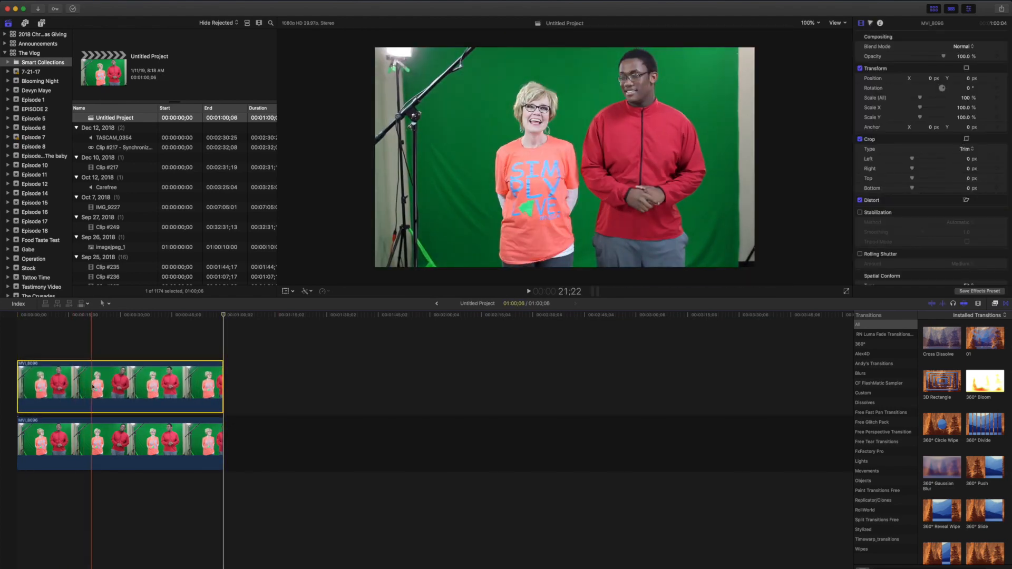
pyautogui.click(116, 386)
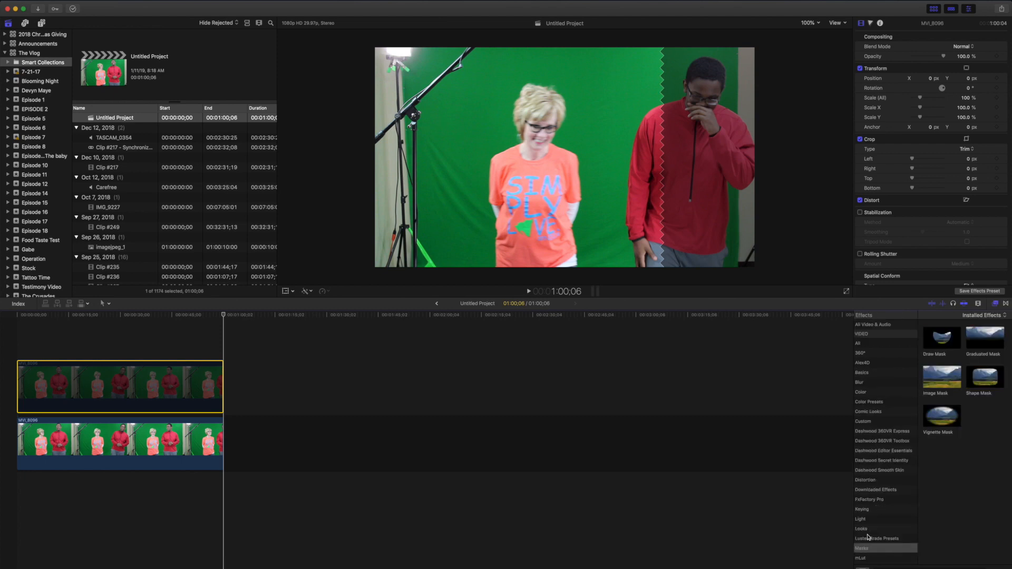
# Show the Keying effects and preview the Keyer on the duplicate clip
pyautogui.click(863, 508)
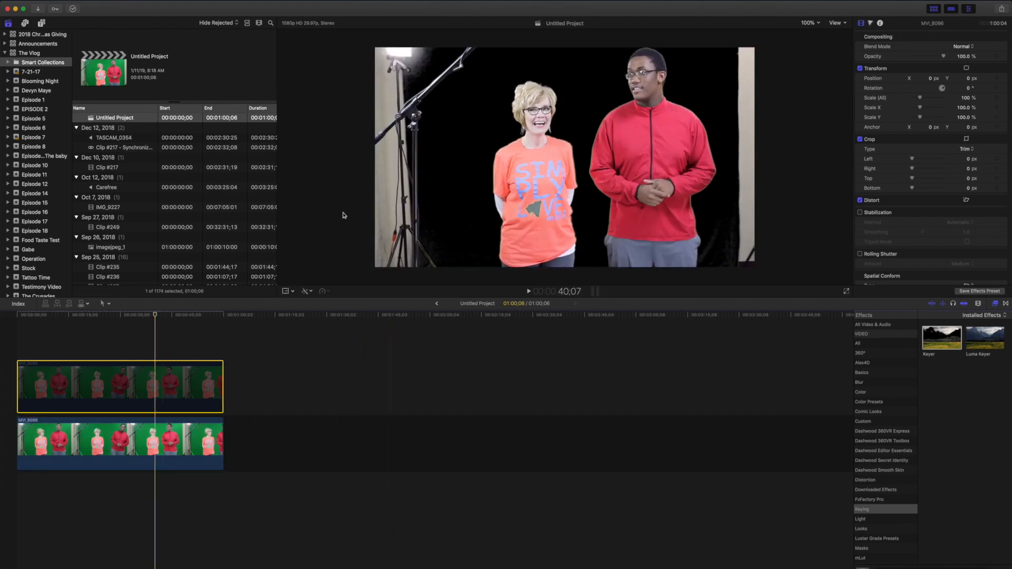
pyautogui.moveTo(537, 211)
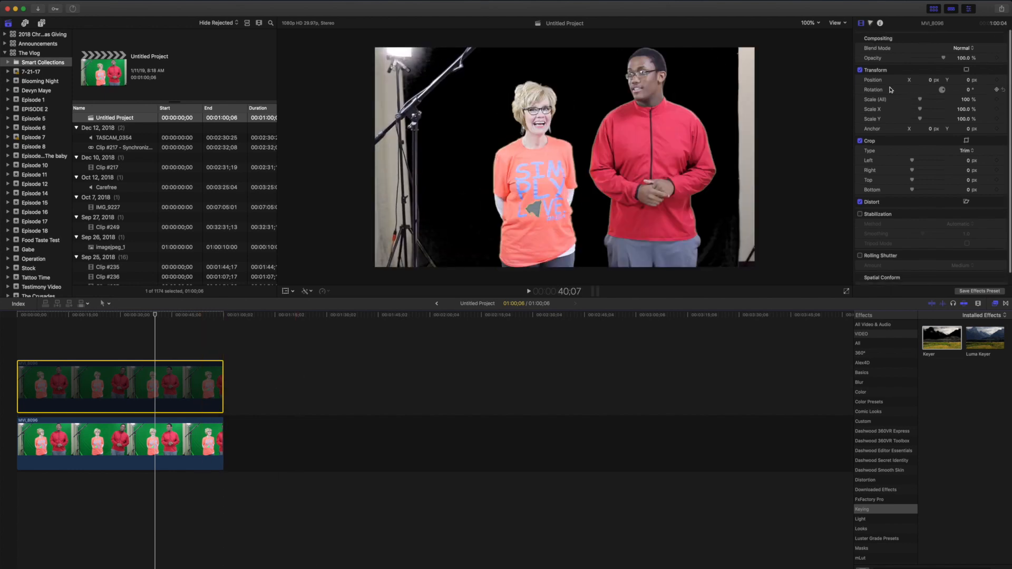
pyautogui.click(165, 444)
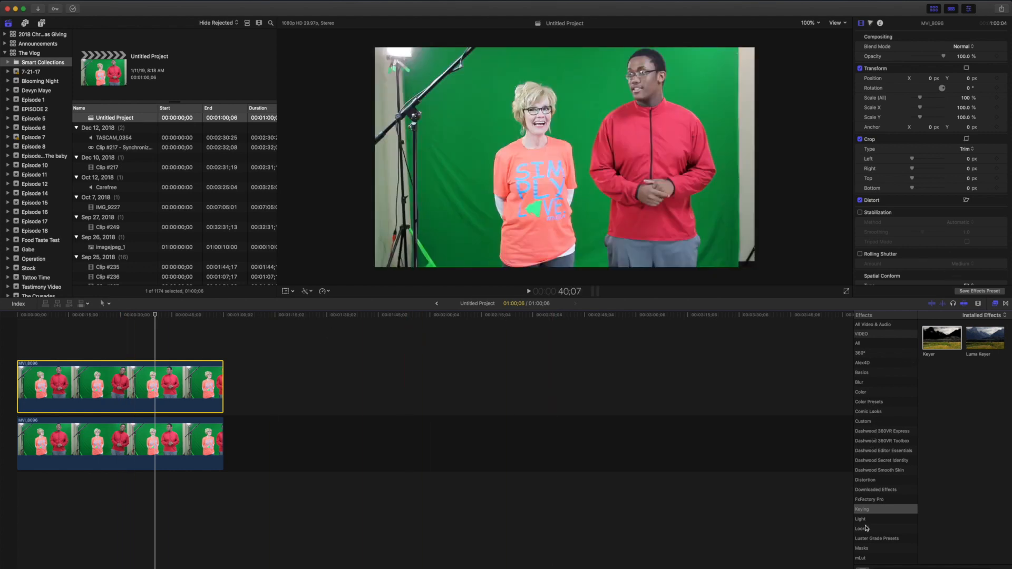
# Apply a Draw Mask to the upper clip and zoom the viewer to 150%
pyautogui.click(862, 531)
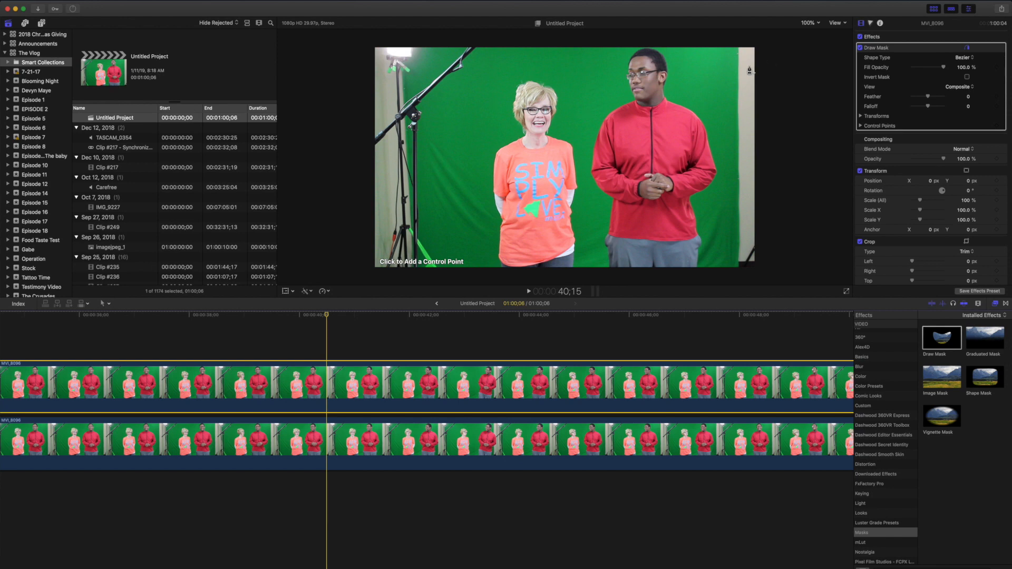
pyautogui.click(809, 22)
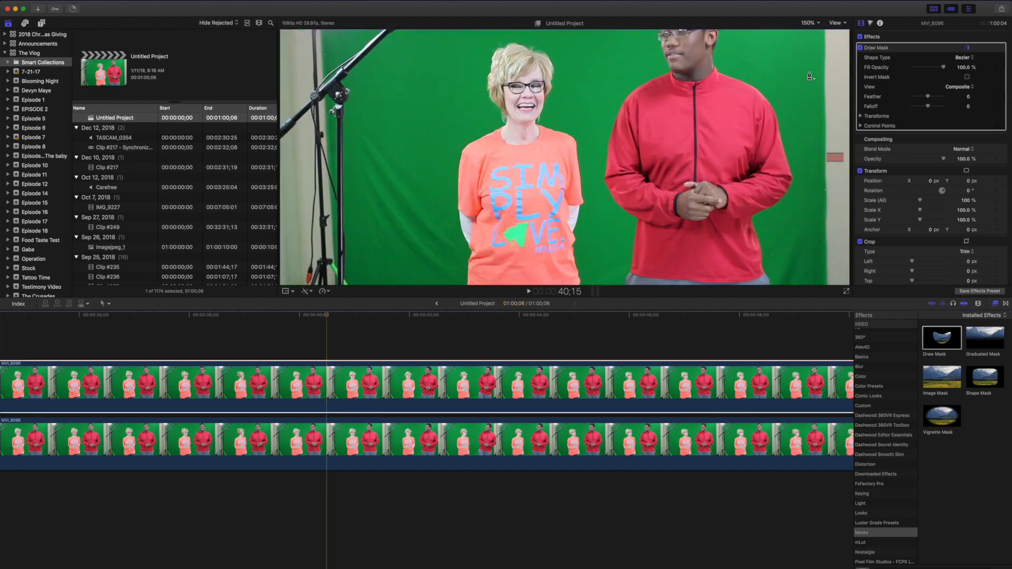
# At 200% zoom, close a drawn mask shape around the green triangle logo
pyautogui.click(809, 22)
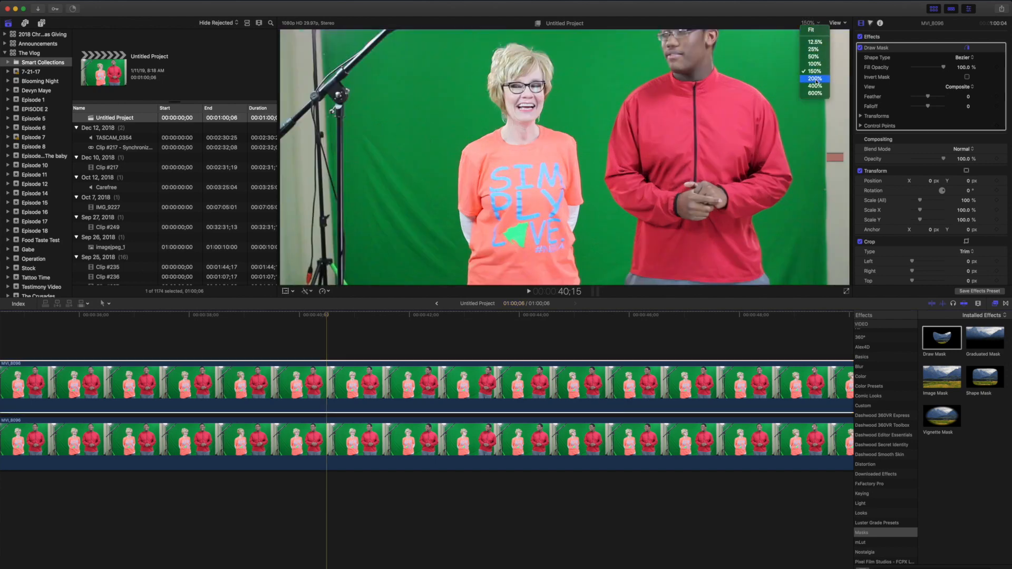
pyautogui.click(815, 78)
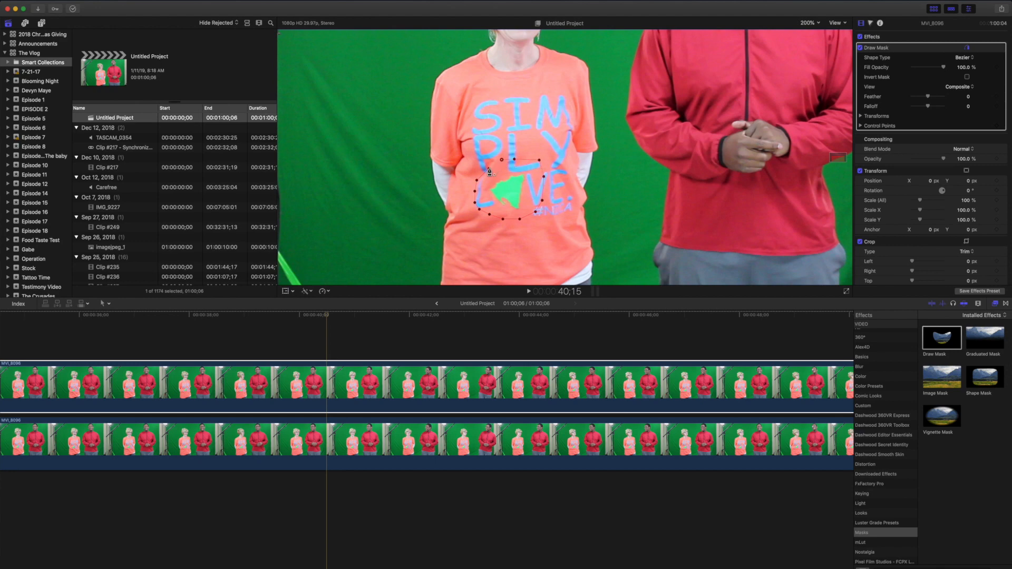
pyautogui.click(464, 365)
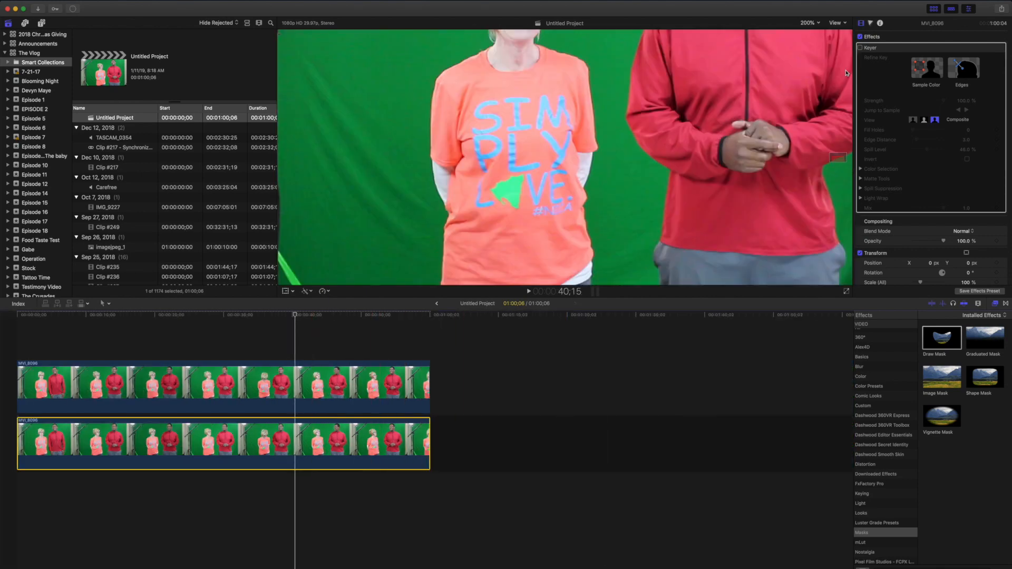
# Enable the Keyer on the lower clip and fit the whole frame in the viewer
pyautogui.click(862, 47)
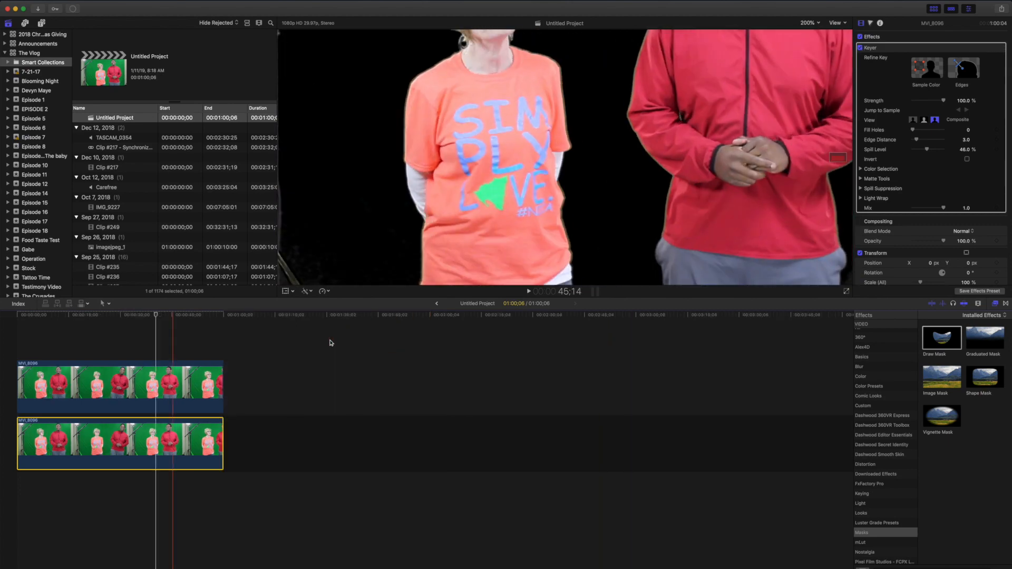
pyautogui.click(809, 22)
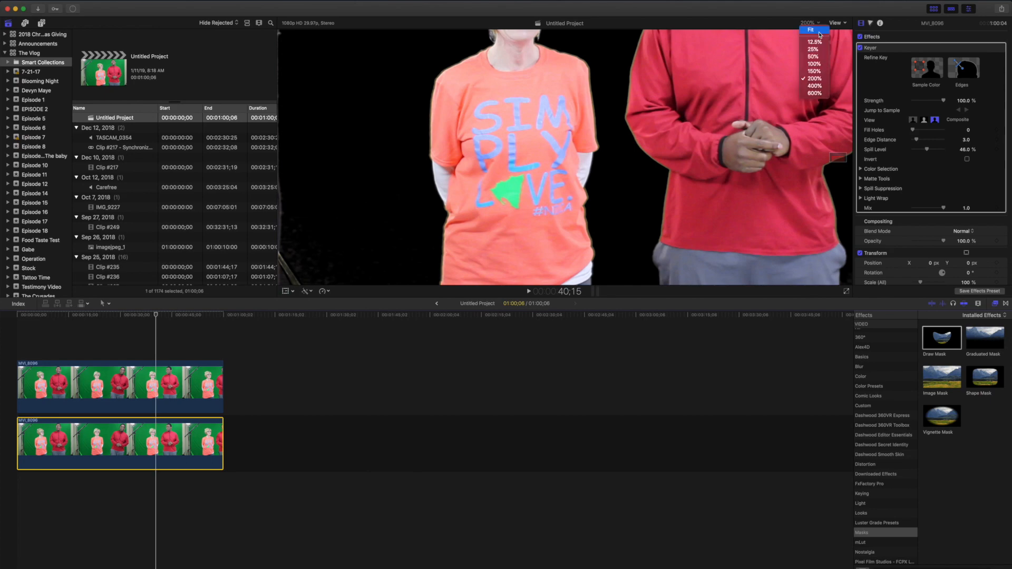
pyautogui.click(811, 30)
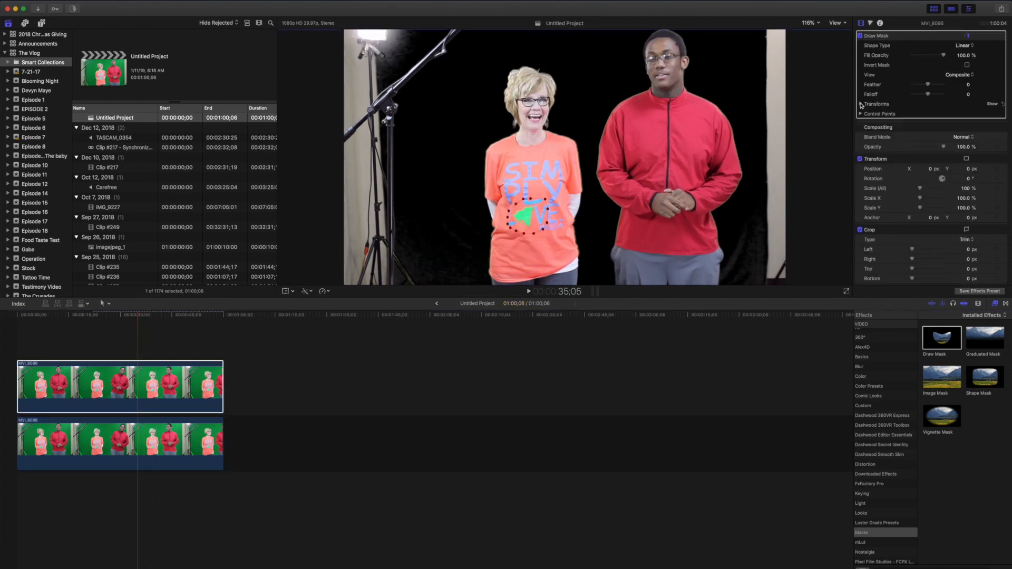
# Add a Position keyframe under Draw Mask Transforms so the mask follows the logo
pyautogui.click(137, 387)
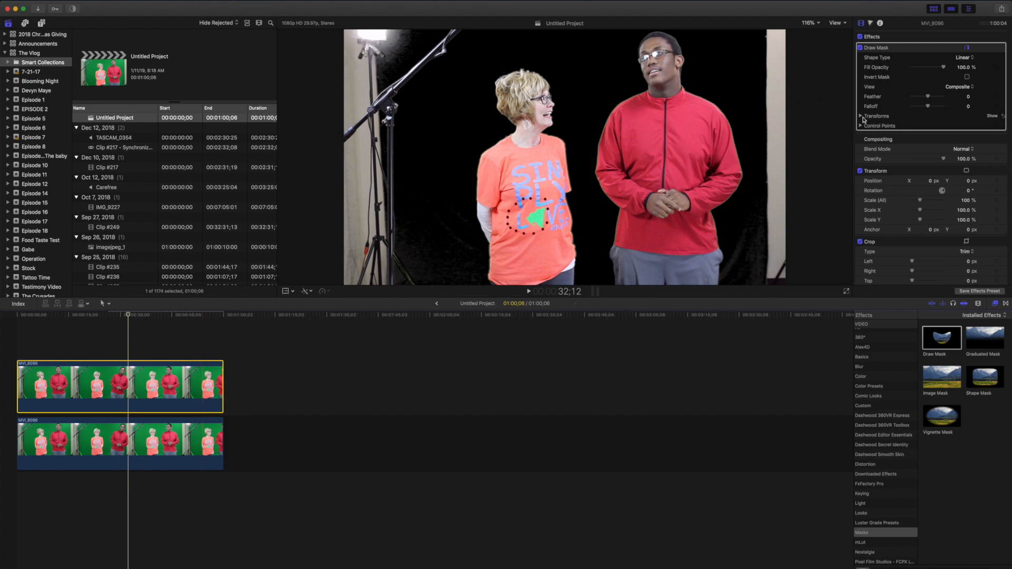
pyautogui.click(860, 116)
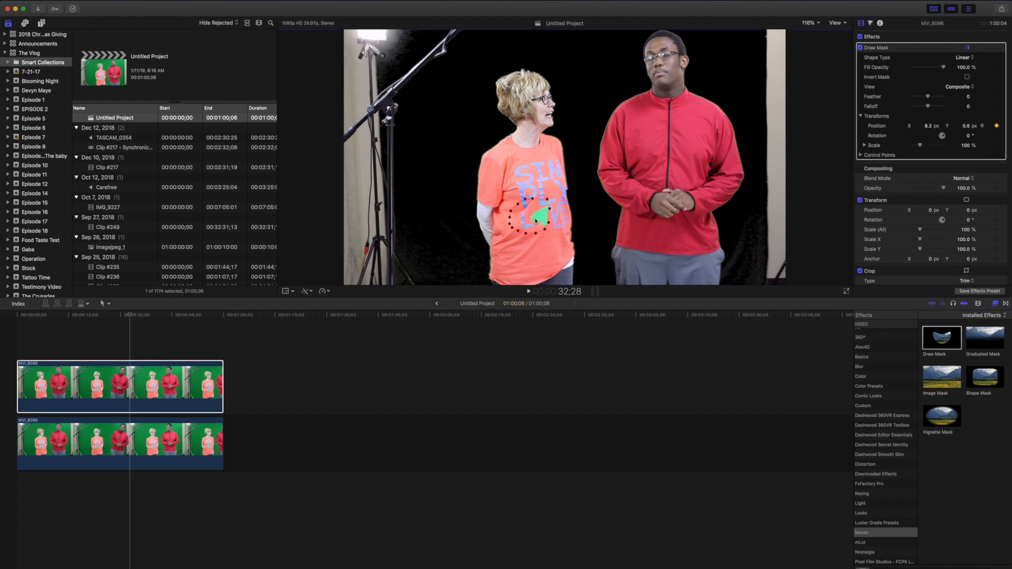
# Select both stacked clips and start a New Compound Clip named Untitled Project Clip
pyautogui.moveTo(533, 220); pyautogui.dragTo(548, 220)
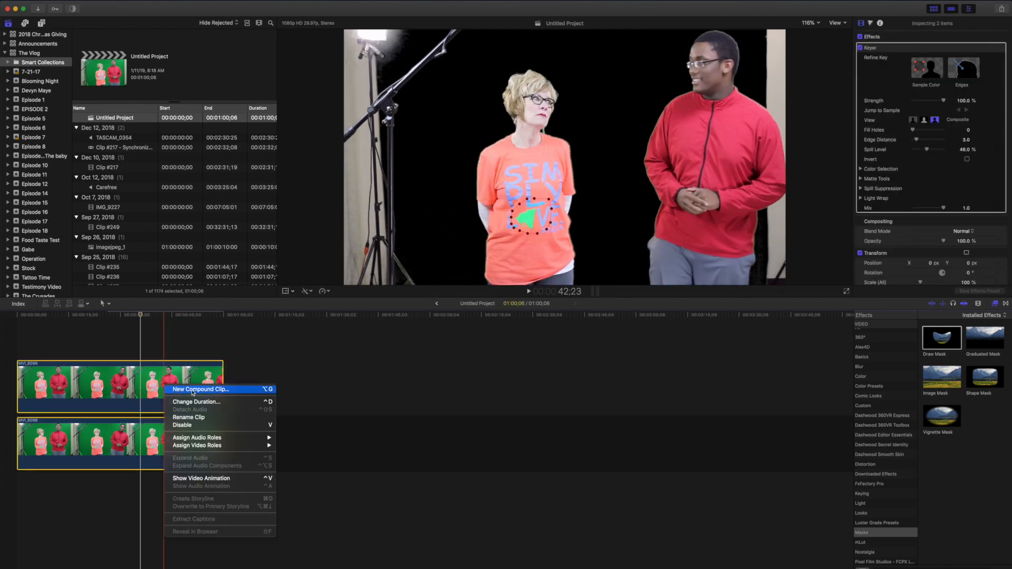
pyautogui.click(201, 389)
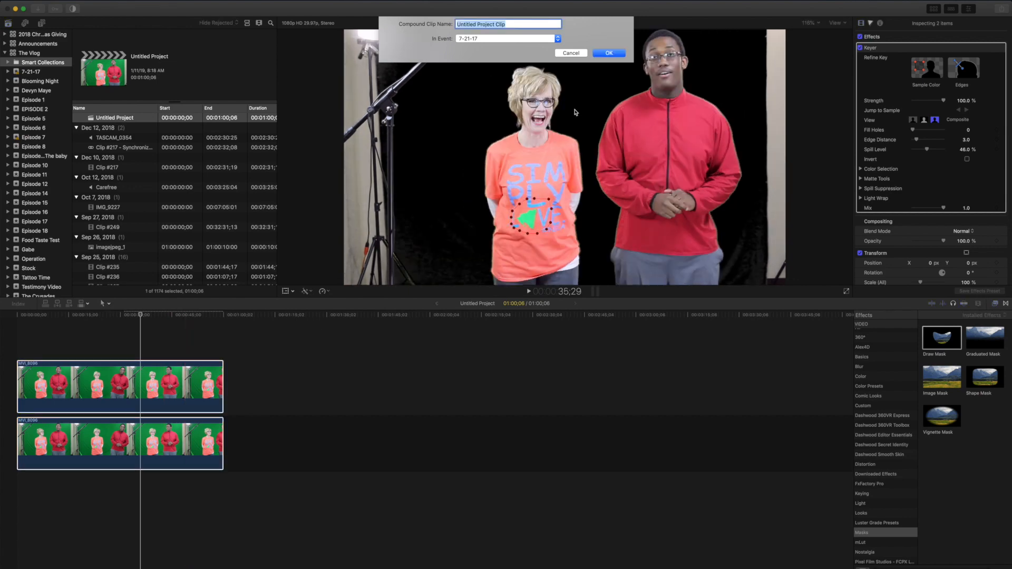